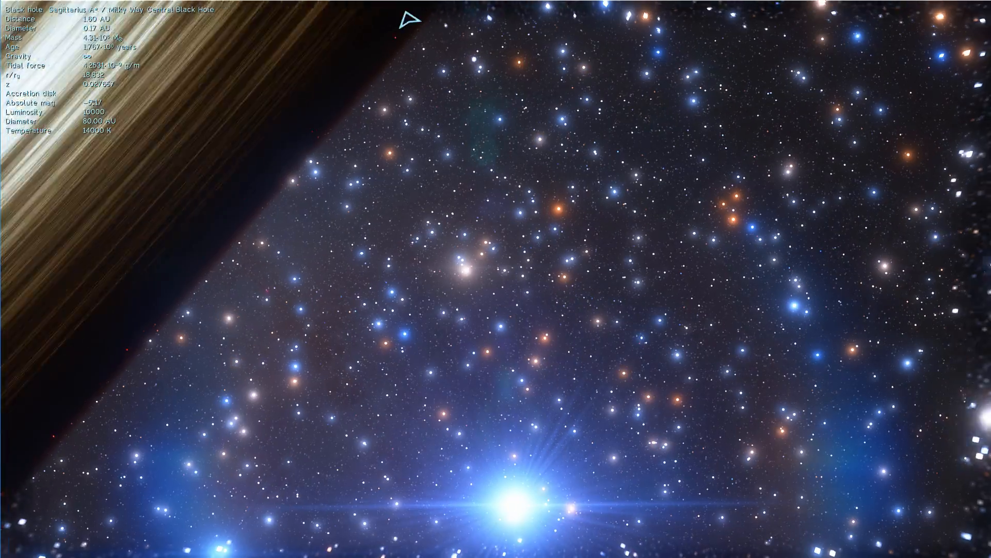
Rotate the view away from Sagittarius A* toward its stars and speed up time twice
{"action": "left_click_drag", "start_coordinate": [417, 17], "coordinate": [638, 528]}
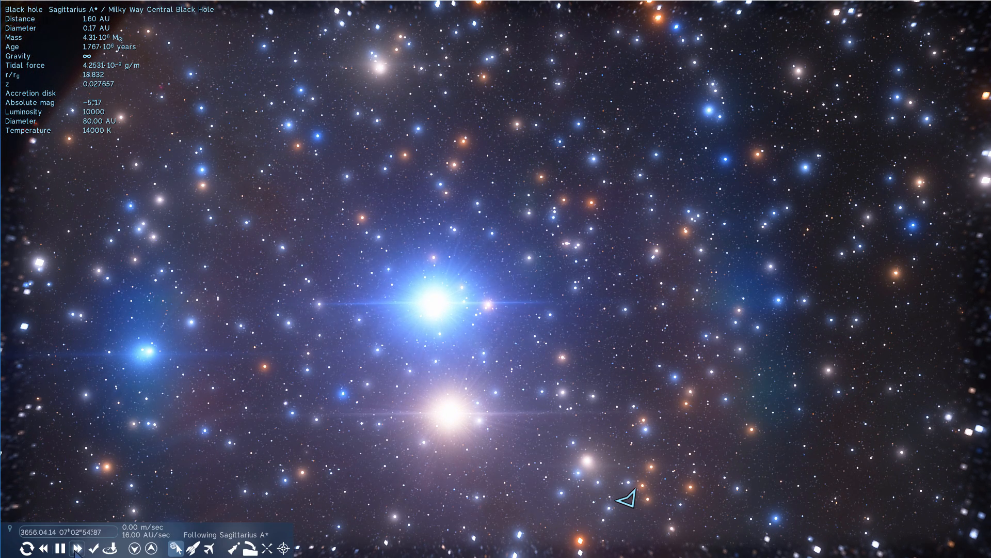
{"action": "left_click", "coordinate": [76, 547]}
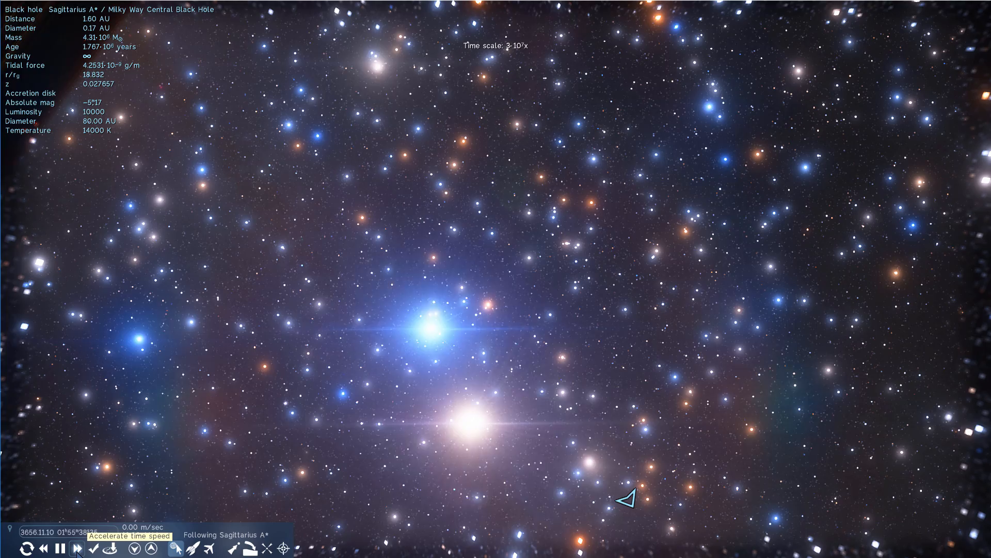
{"action": "left_click", "coordinate": [74, 549]}
{"action": "type", "text": "TET Mus"}
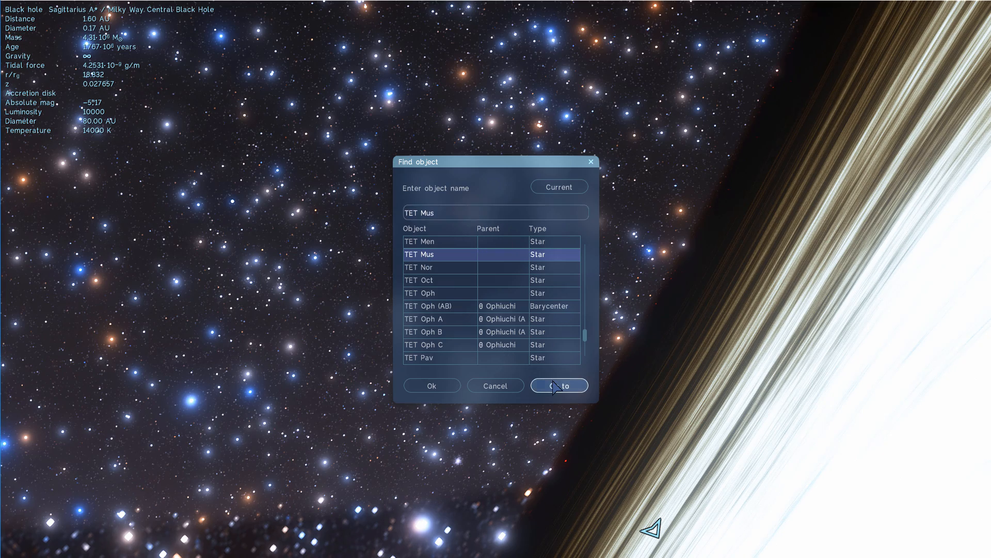
Go to TET Mus (θ Muscae) from the Find object dialog
{"action": "left_click", "coordinate": [559, 385]}
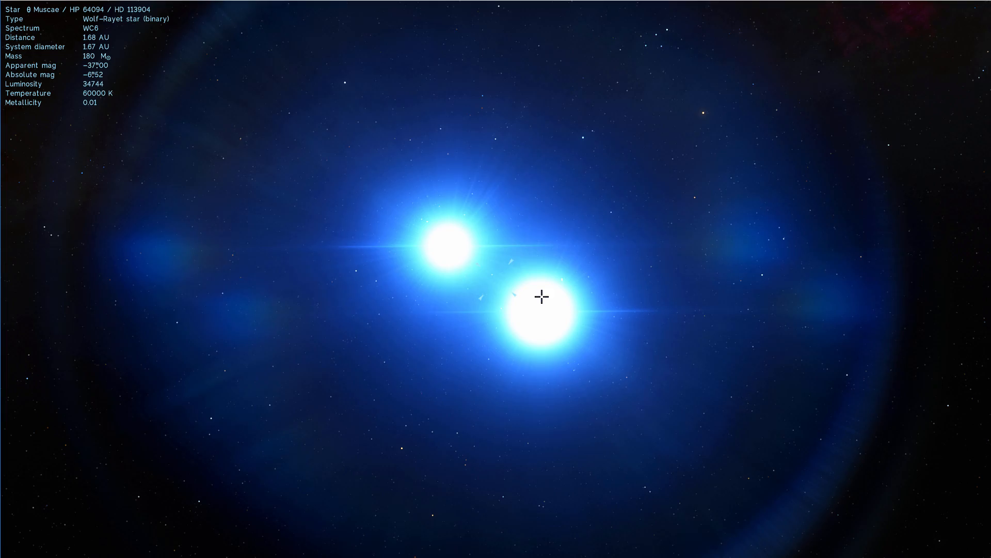
Select θ Muscae A, zoom in close and reset exposure to default
{"action": "left_click", "coordinate": [541, 295]}
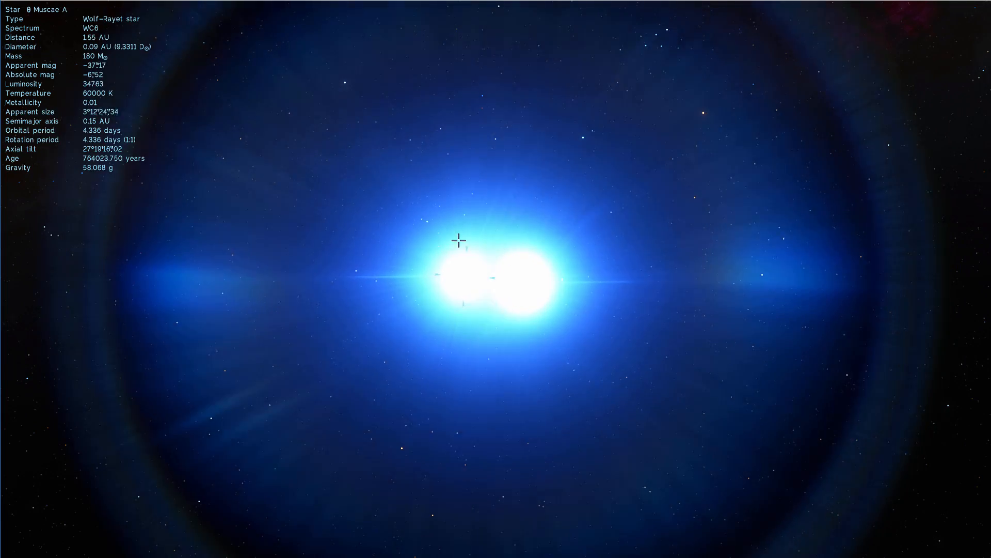
{"action": "scroll", "scroll_direction": "down", "scroll_amount": 3}
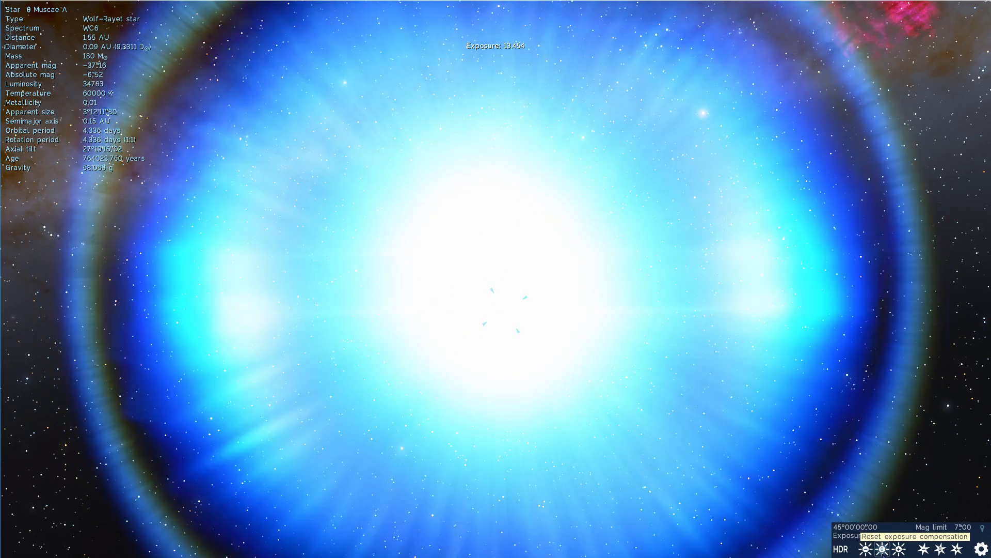
{"action": "left_click", "coordinate": [883, 548]}
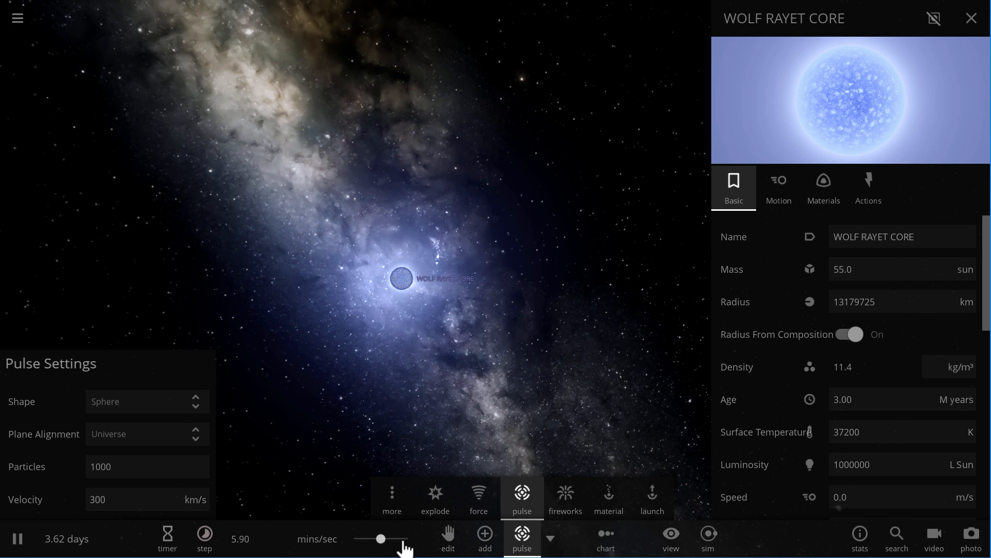
Adjust the time-speed slider to run the Wolf Rayet Core simulation faster
{"action": "left_click_drag", "start_coordinate": [380, 539], "coordinate": [400, 542]}
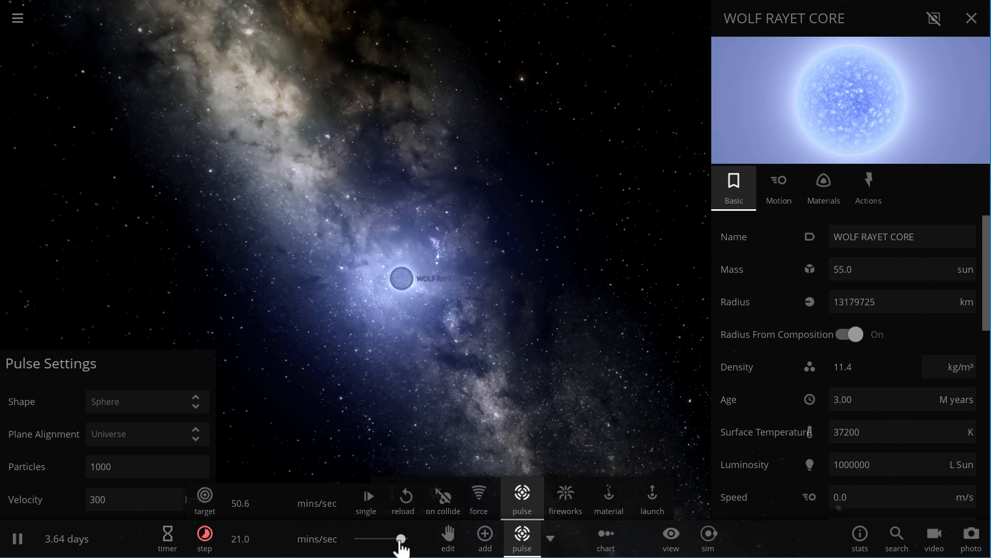
{"action": "left_click_drag", "start_coordinate": [400, 538], "coordinate": [381, 538]}
{"action": "type", "text": "90000"}
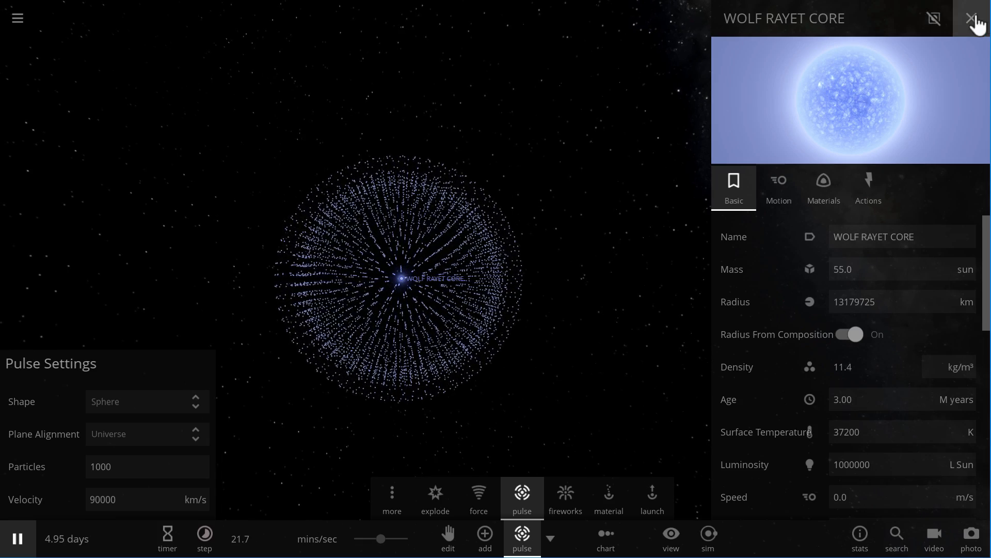
Close the Wolf Rayet Core's properties panel
{"action": "left_click", "coordinate": [971, 17]}
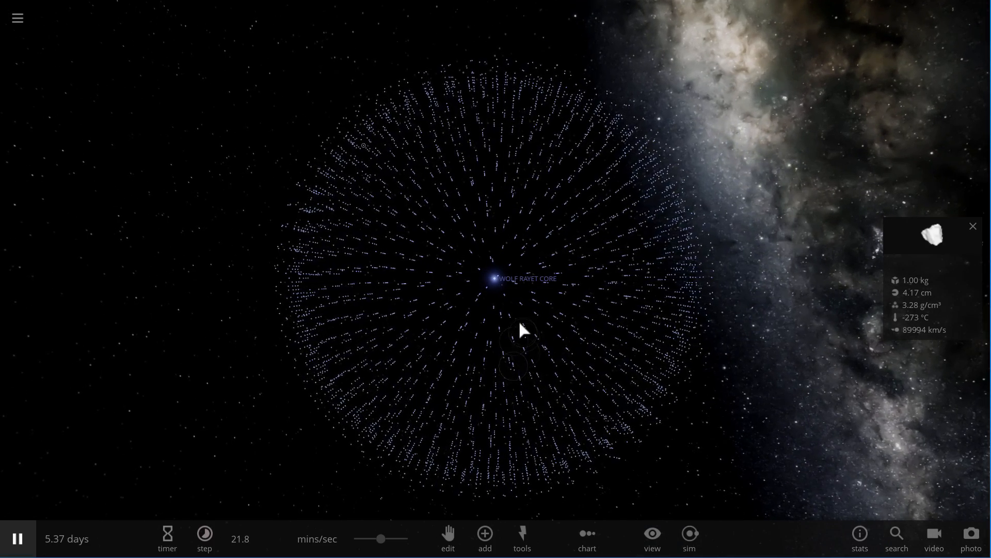
Show the Wolf Rayet Core's summary card: 55 solar masses, stationary
{"action": "left_click", "coordinate": [493, 279]}
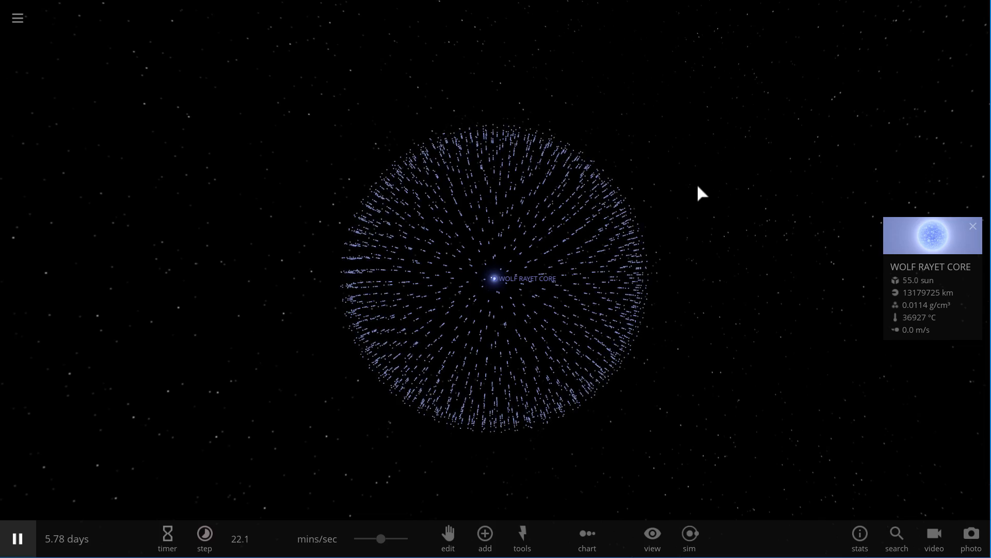
{"action": "mouse_move", "coordinate": [487, 294]}
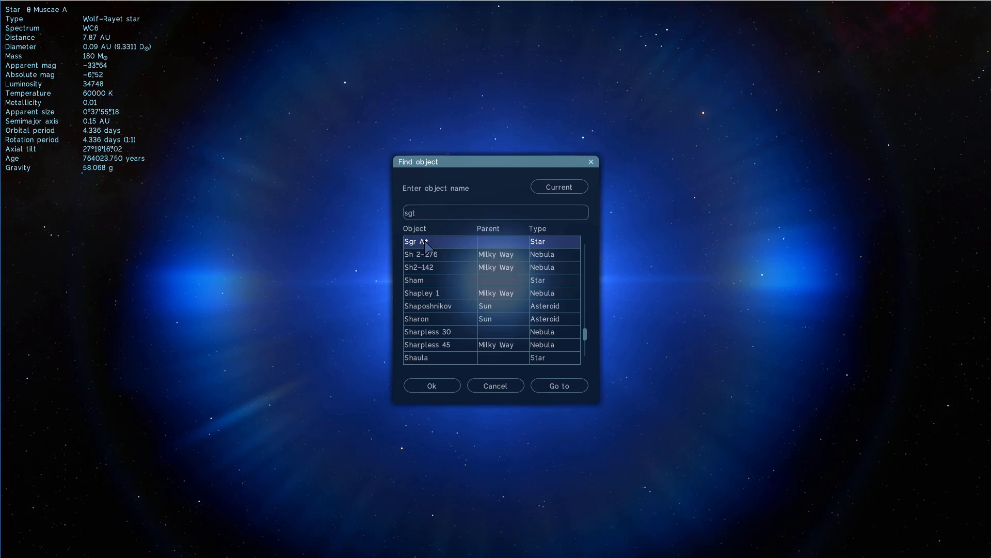
Go to Sgr A* from the search results and speed up time
{"action": "left_click", "coordinate": [560, 385]}
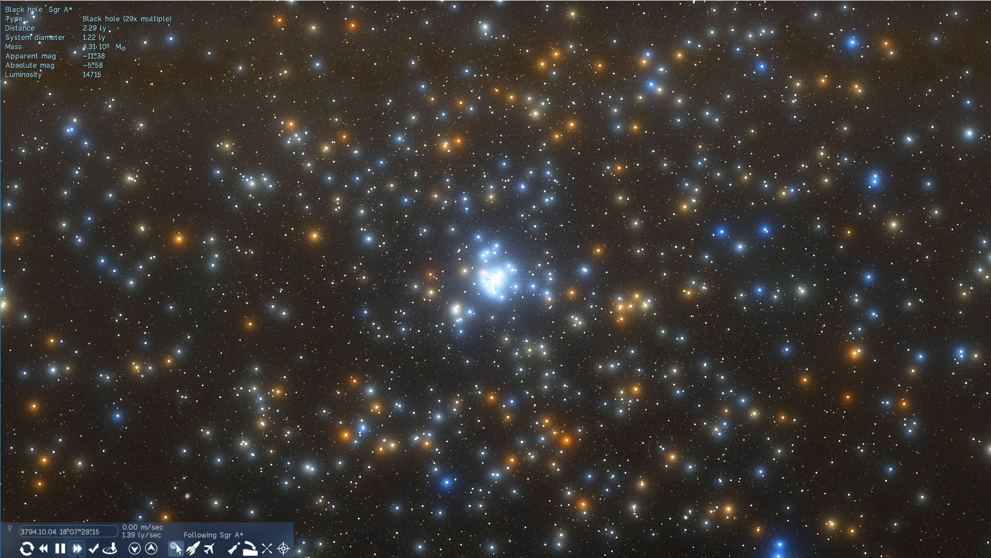
{"action": "left_click", "coordinate": [76, 548]}
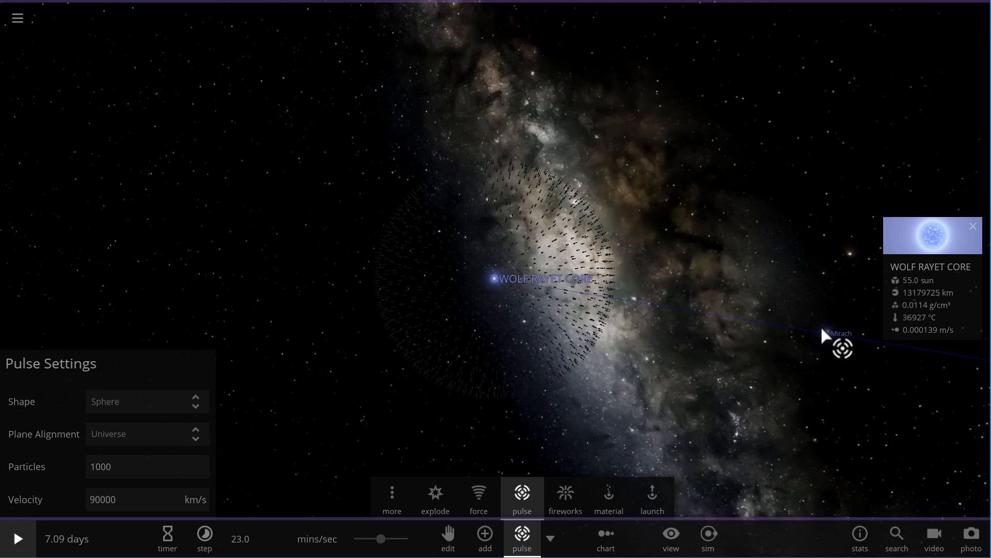
Emit two particle pulses from Mirach and let the simulation run
{"action": "left_click", "coordinate": [17, 537]}
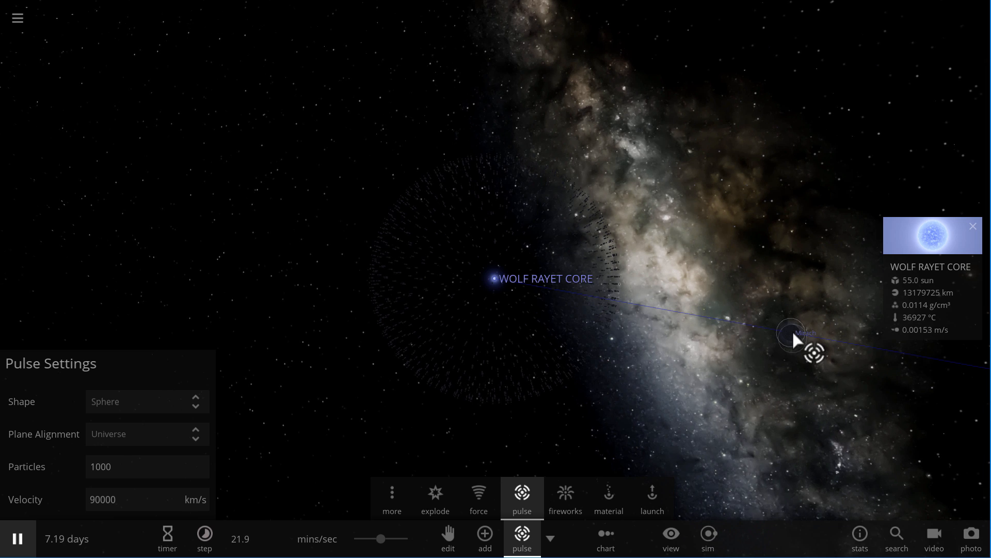
{"action": "left_click", "coordinate": [522, 537]}
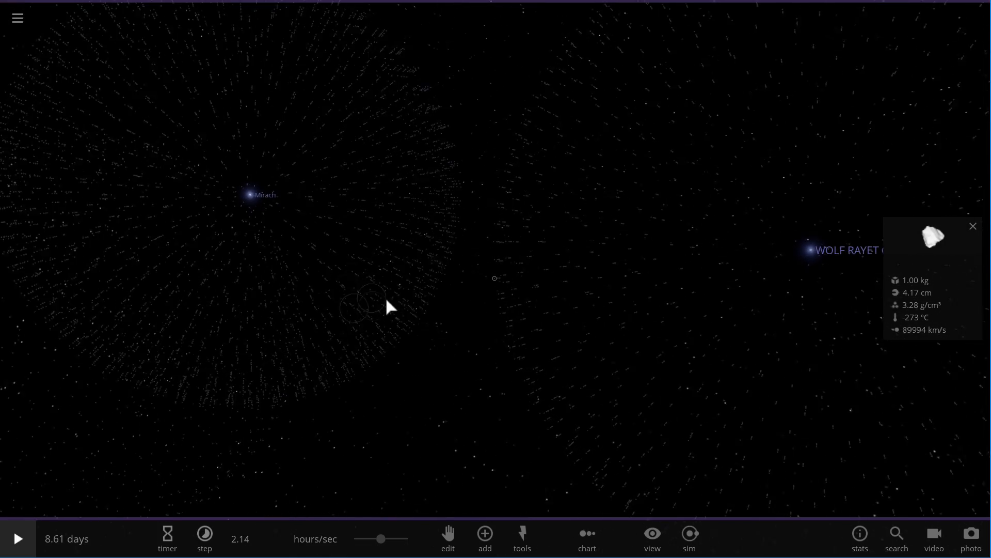
{"action": "left_click", "coordinate": [17, 539]}
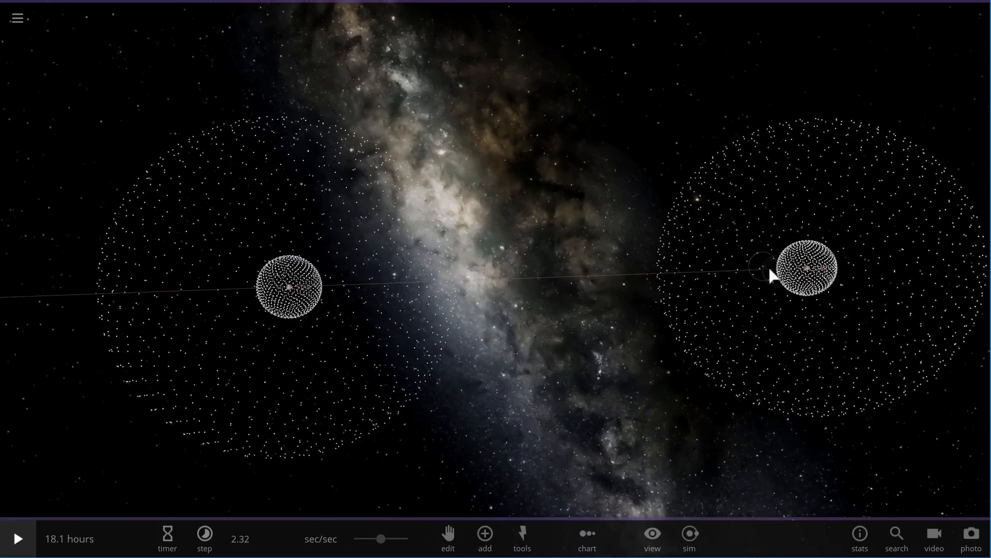
Orbit the two shelled stars, toggle play/pause, and inspect a 90 km/s particle
{"action": "left_click_drag", "start_coordinate": [772, 275], "coordinate": [693, 284]}
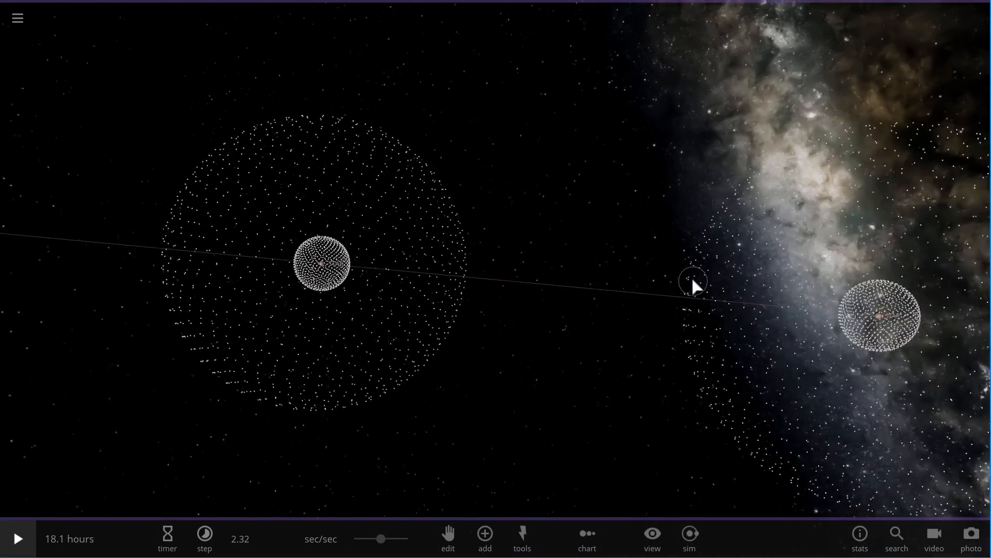
{"action": "left_click", "coordinate": [19, 538]}
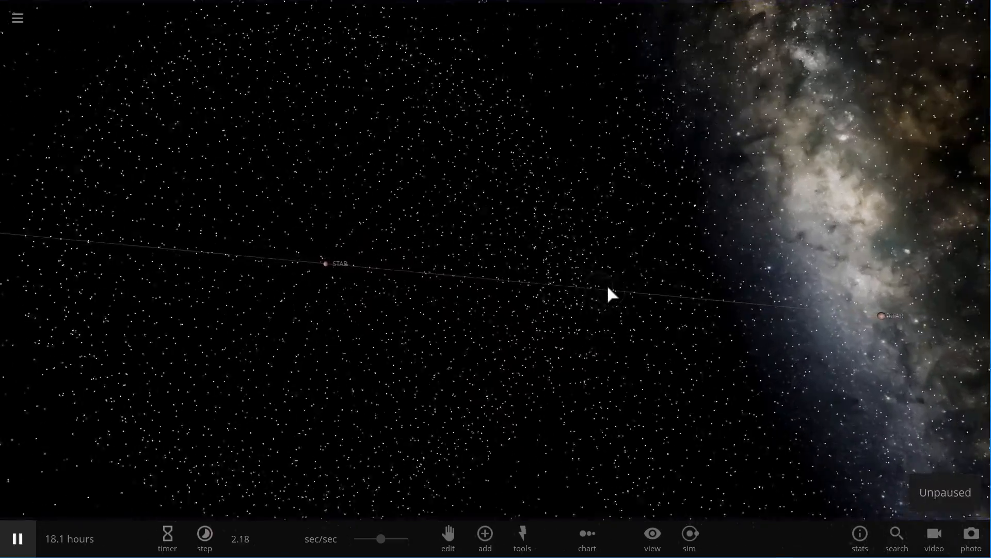
{"action": "left_click", "coordinate": [18, 539]}
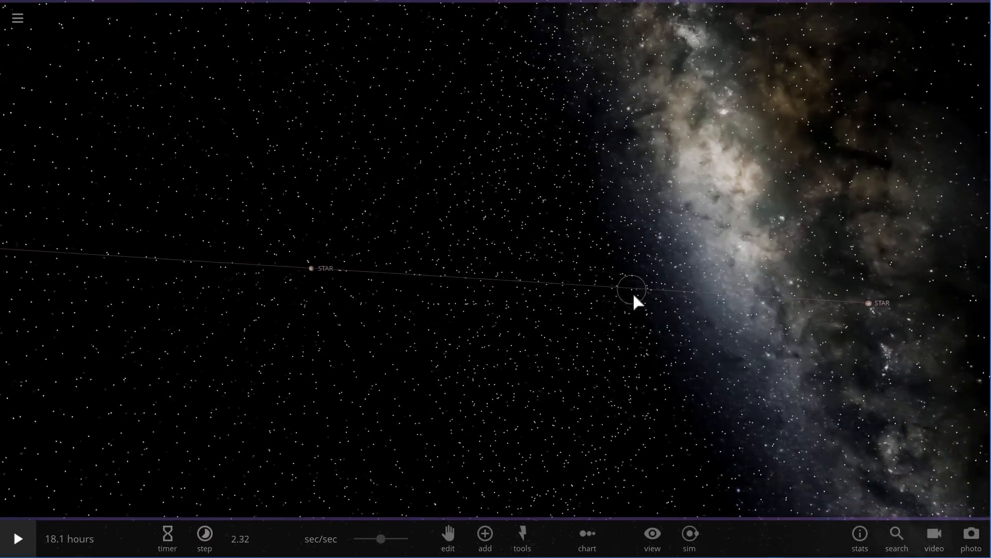
{"action": "left_click", "coordinate": [18, 539]}
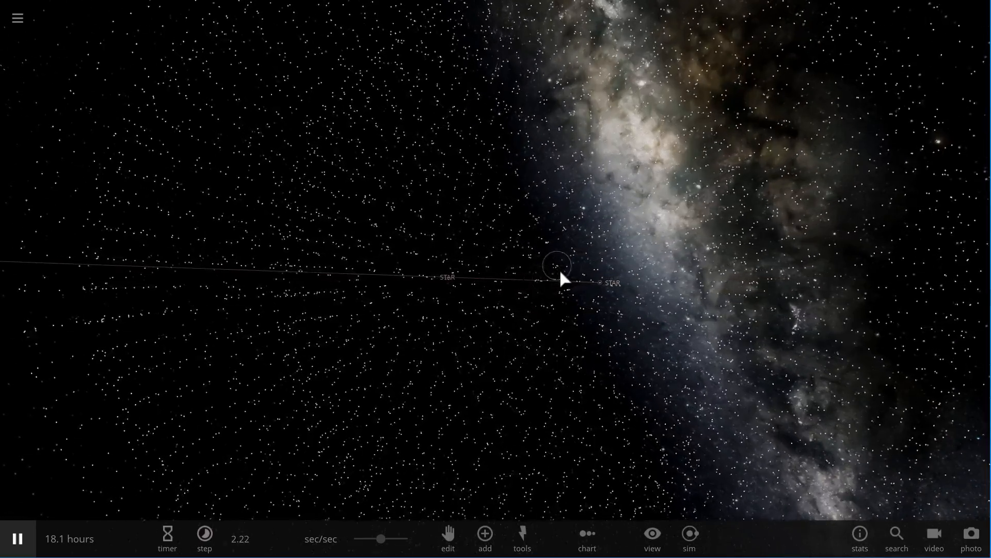
{"action": "left_click", "coordinate": [557, 275]}
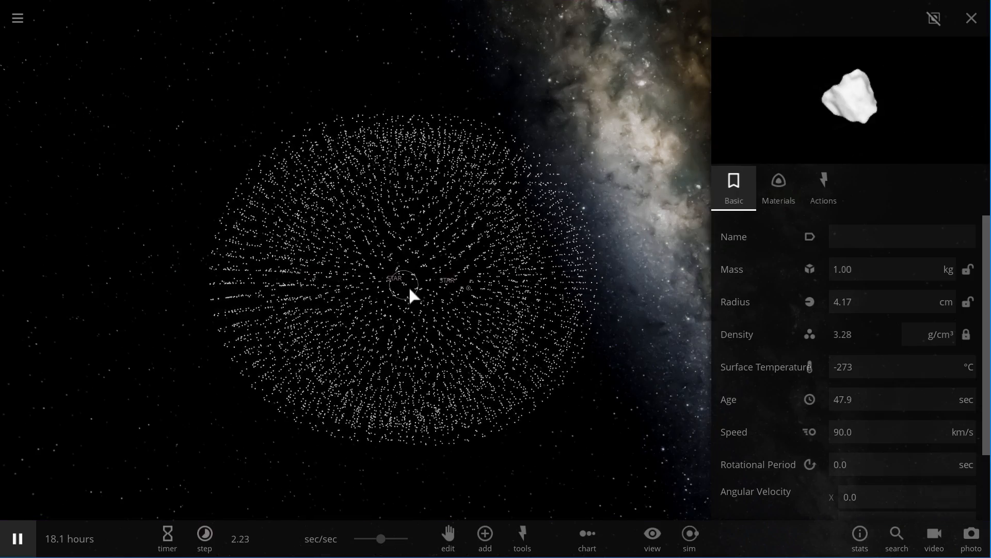
{"action": "mouse_move", "coordinate": [418, 252]}
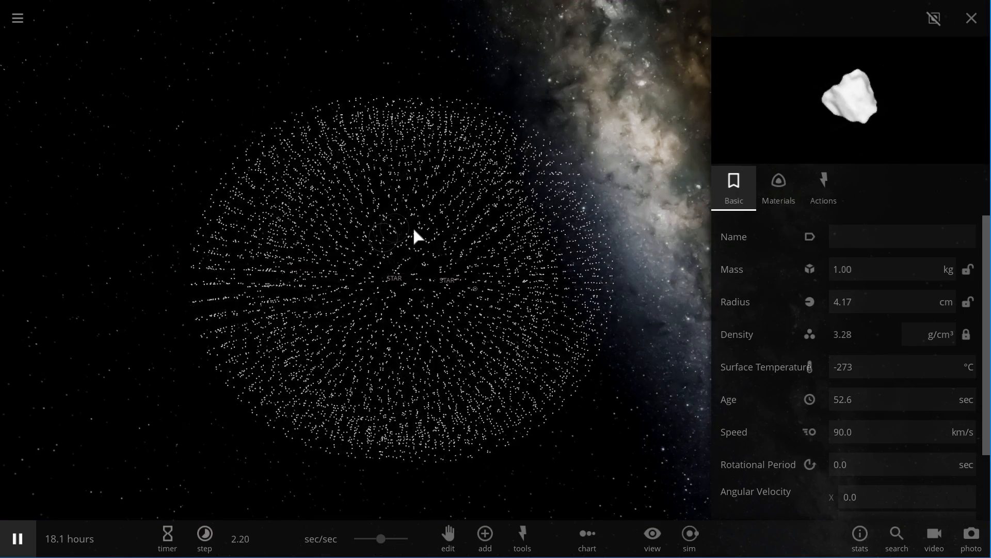